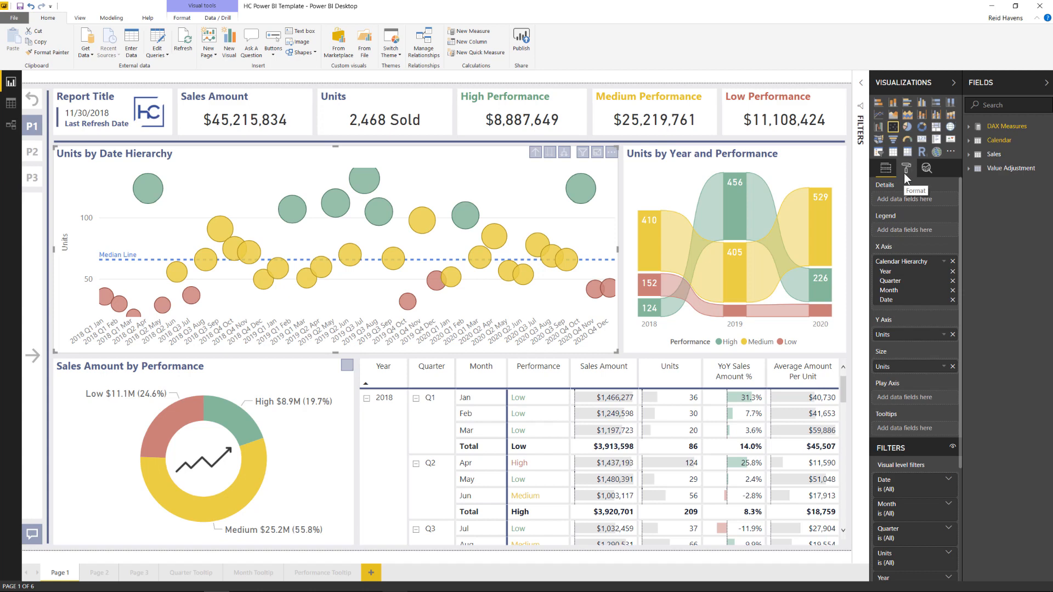
- Show the Format settings for the Units by Date Hierarchy scatter chart
click(906, 168)
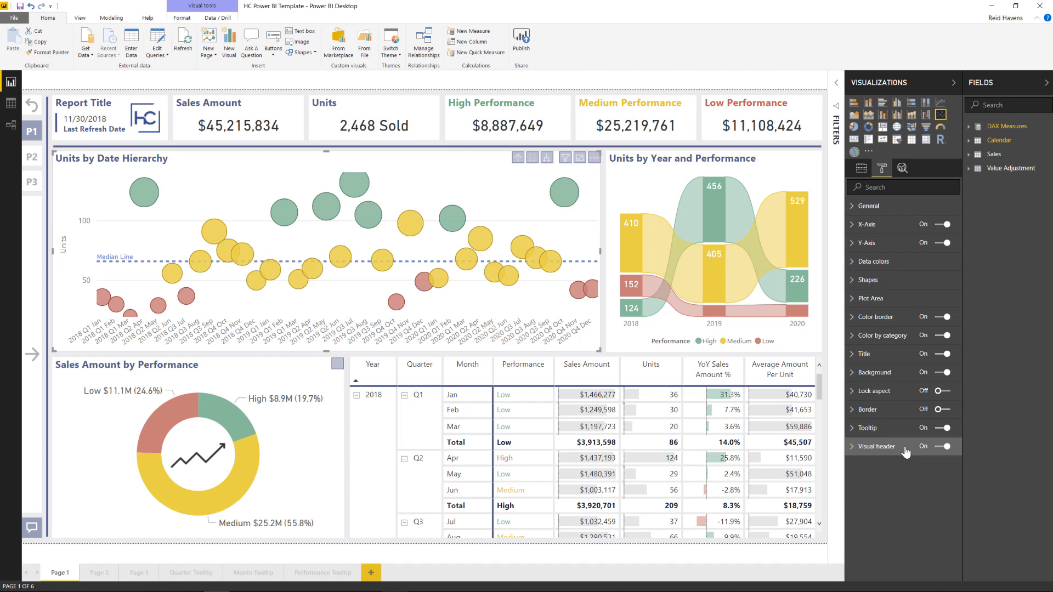
mouse_move(884, 452)
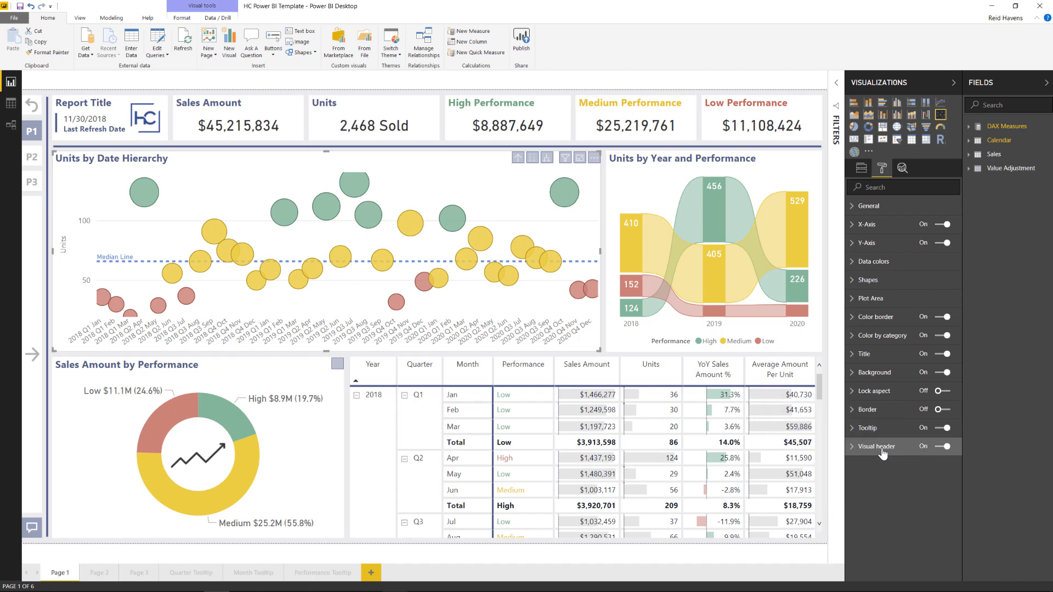
mouse_move(517, 158)
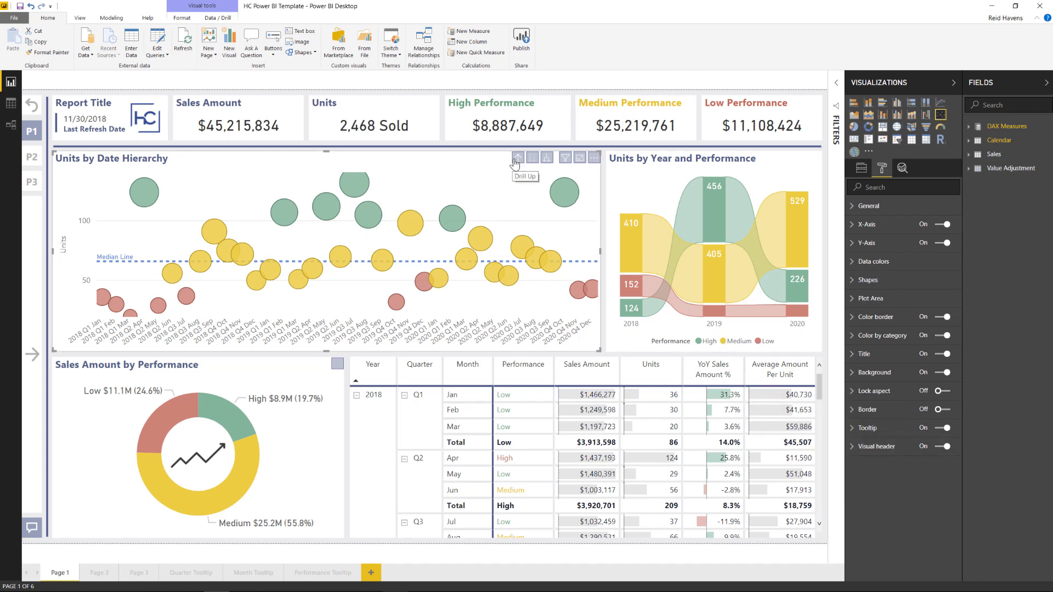
mouse_move(547, 158)
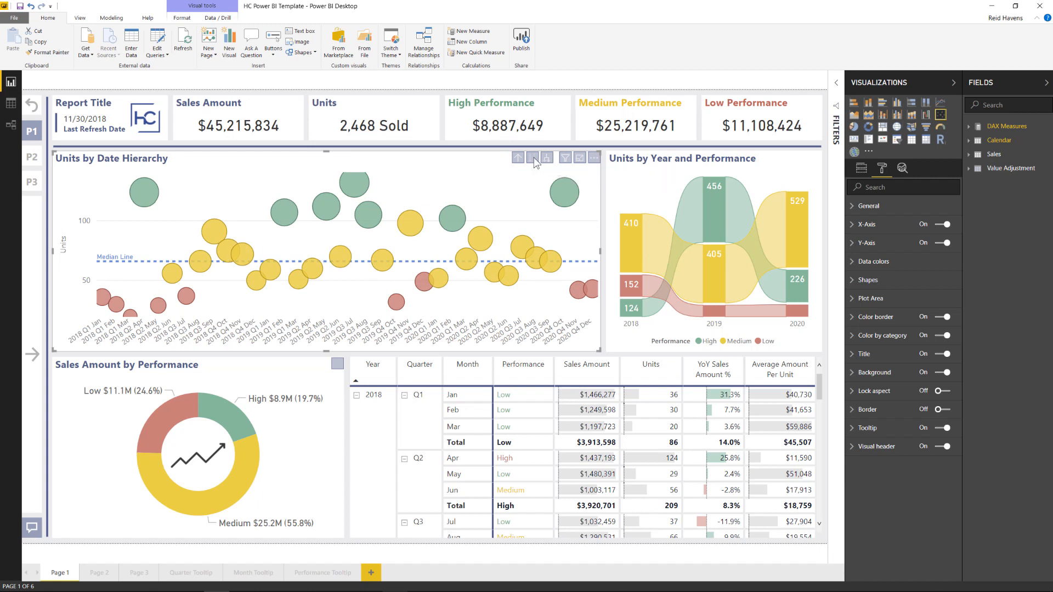
mouse_move(533, 157)
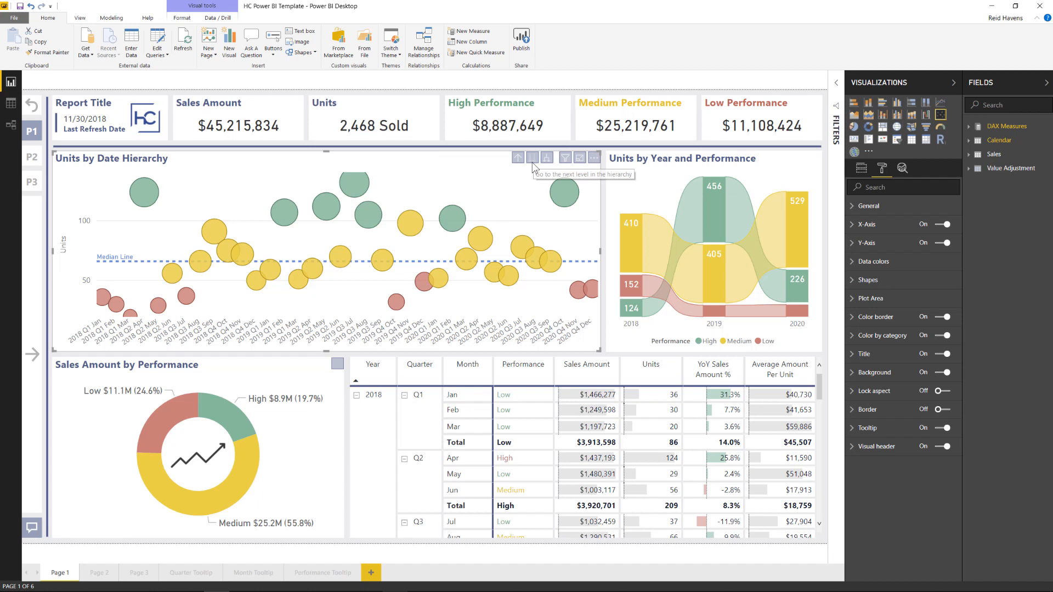
mouse_move(542, 167)
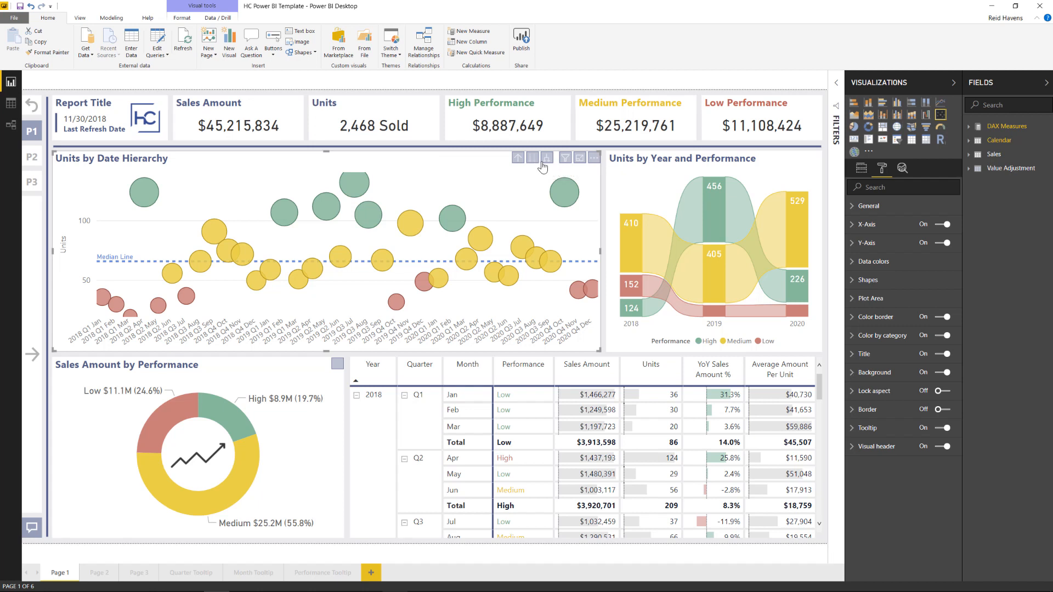
mouse_move(547, 158)
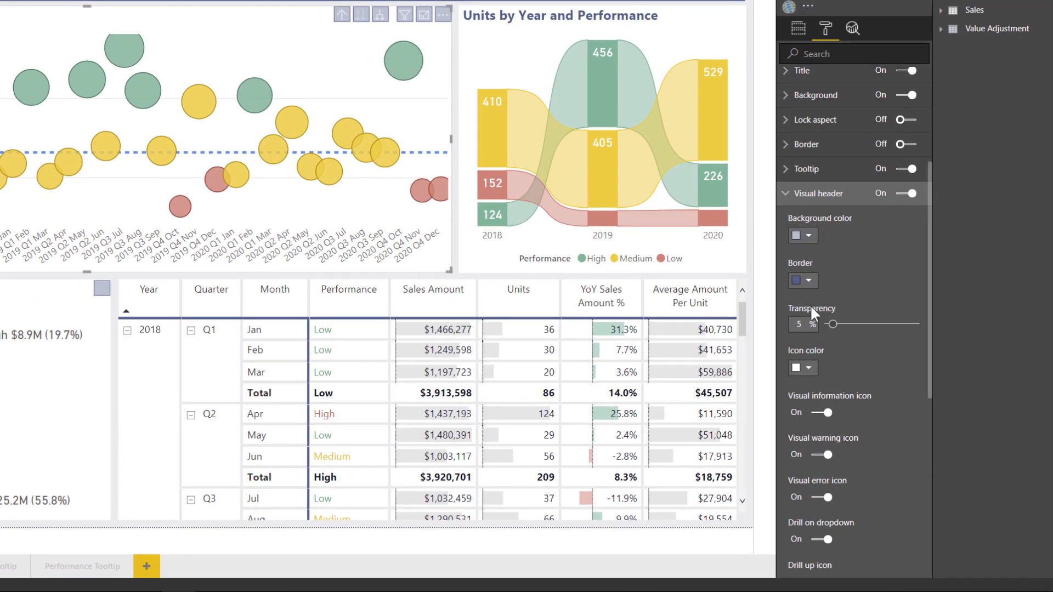
mouse_move(380, 14)
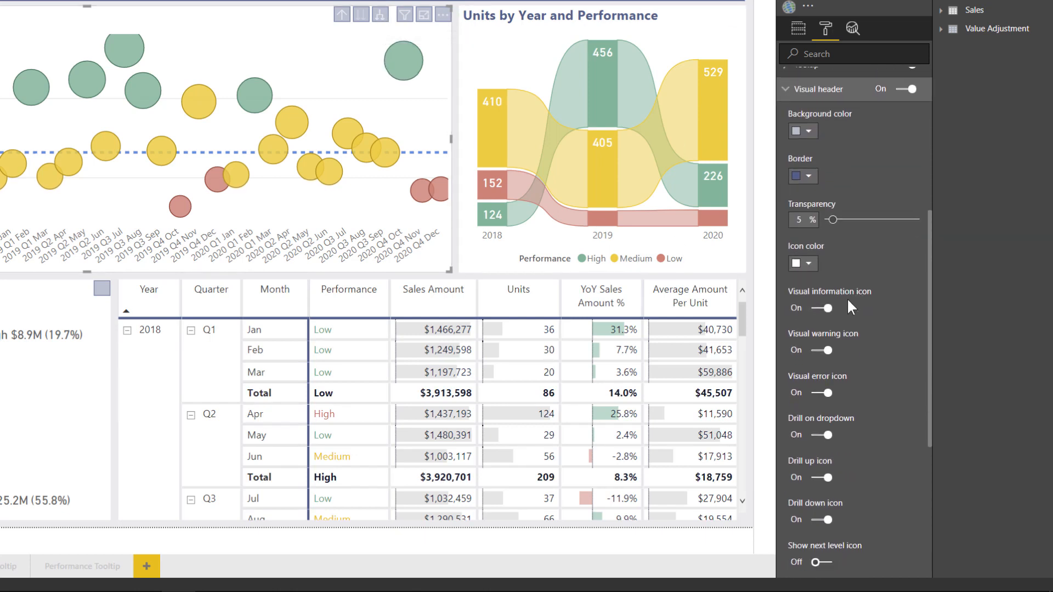
- Scroll through the scatter chart's Visual header icon settings to the next-level toggle
scroll(down, 3)
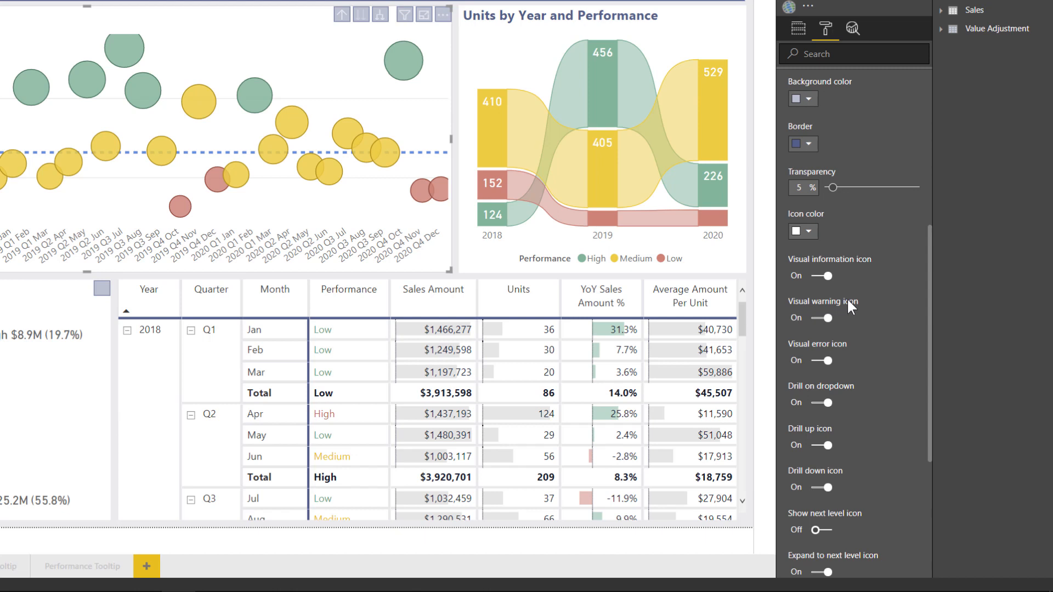
scroll(down, 3)
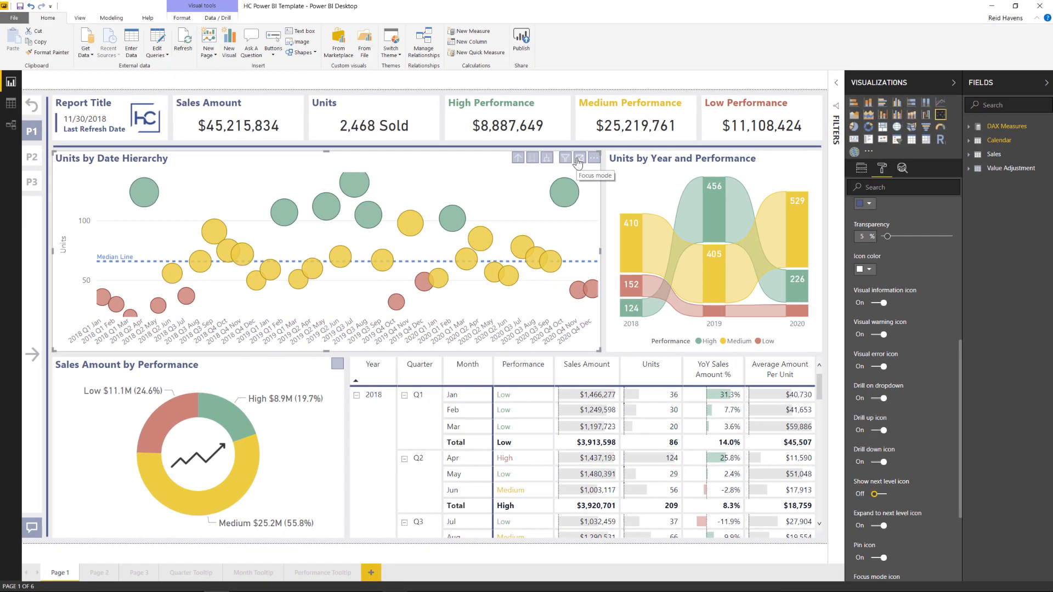
click(578, 157)
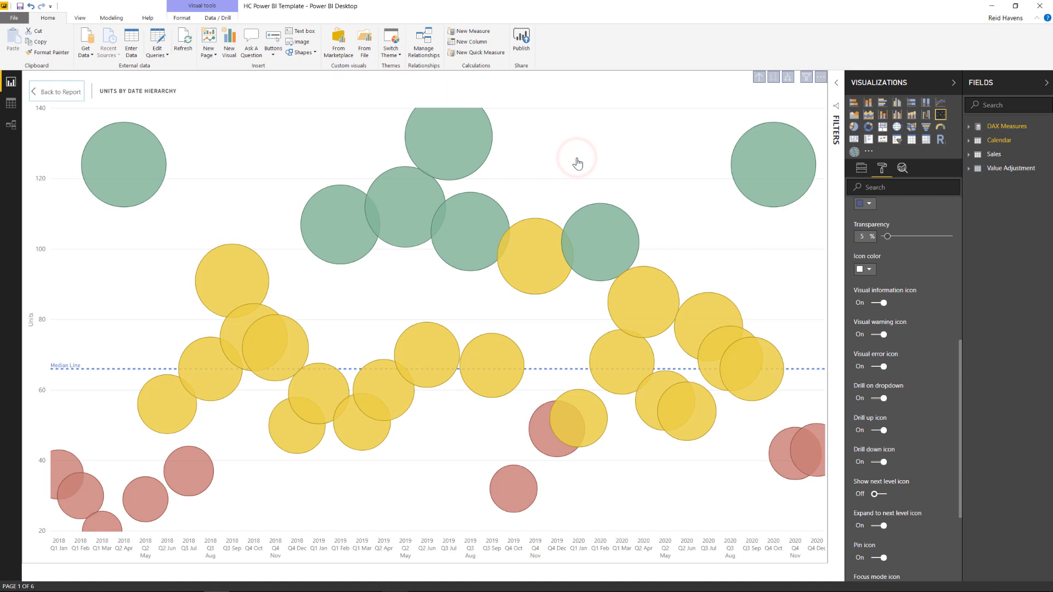
mouse_move(577, 163)
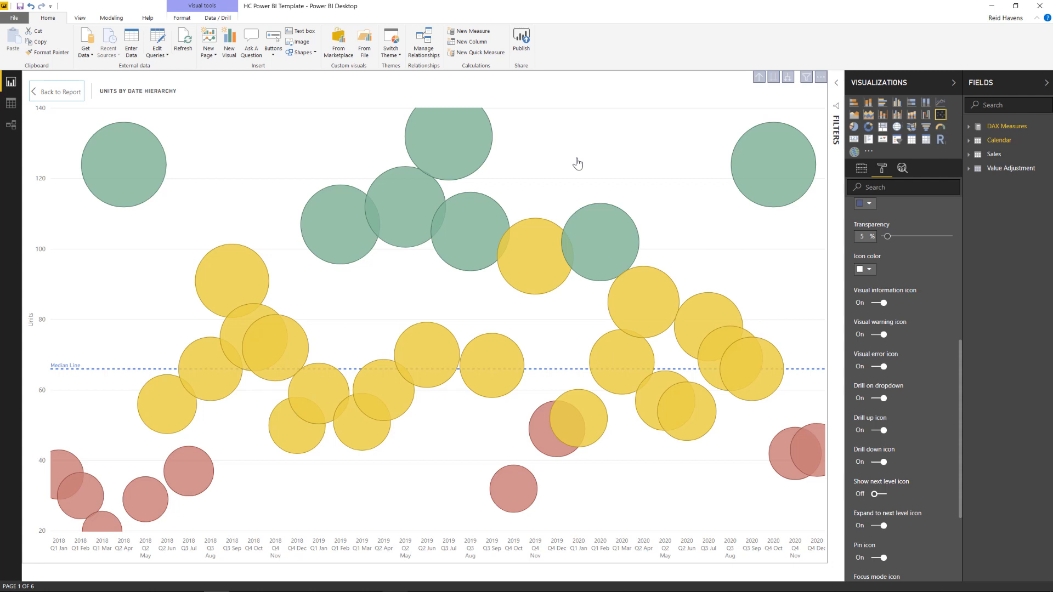
click(60, 92)
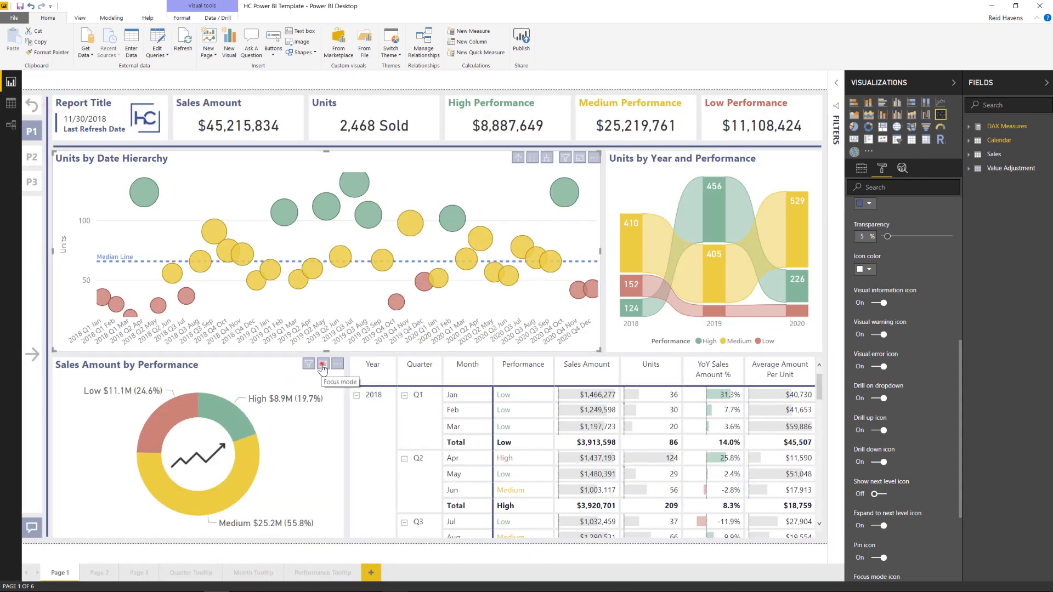
click(322, 363)
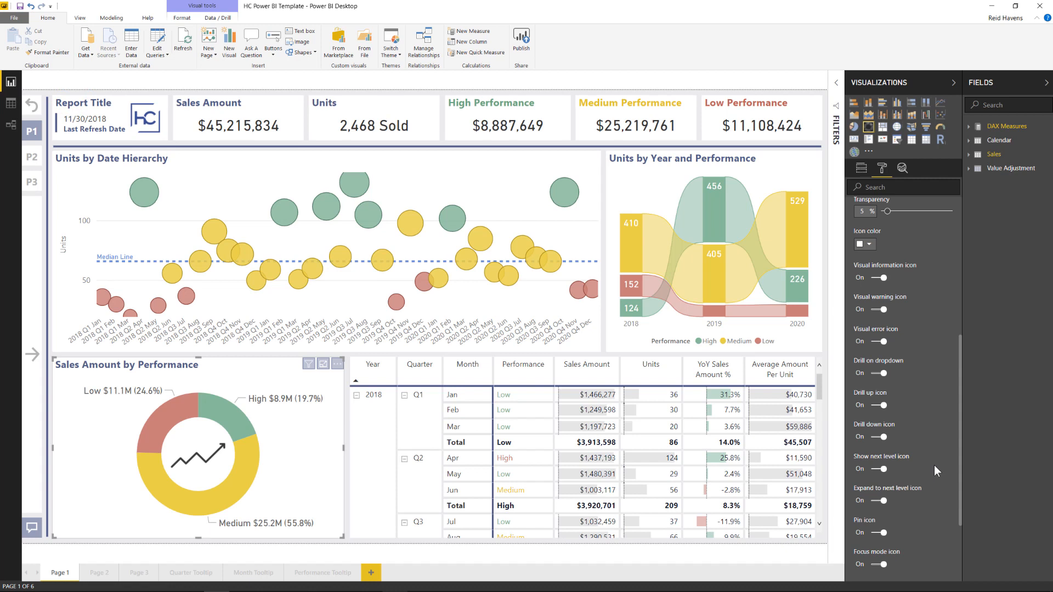
- Scroll the donut chart's header icon toggles, then select the report navigation button
scroll(down, 3)
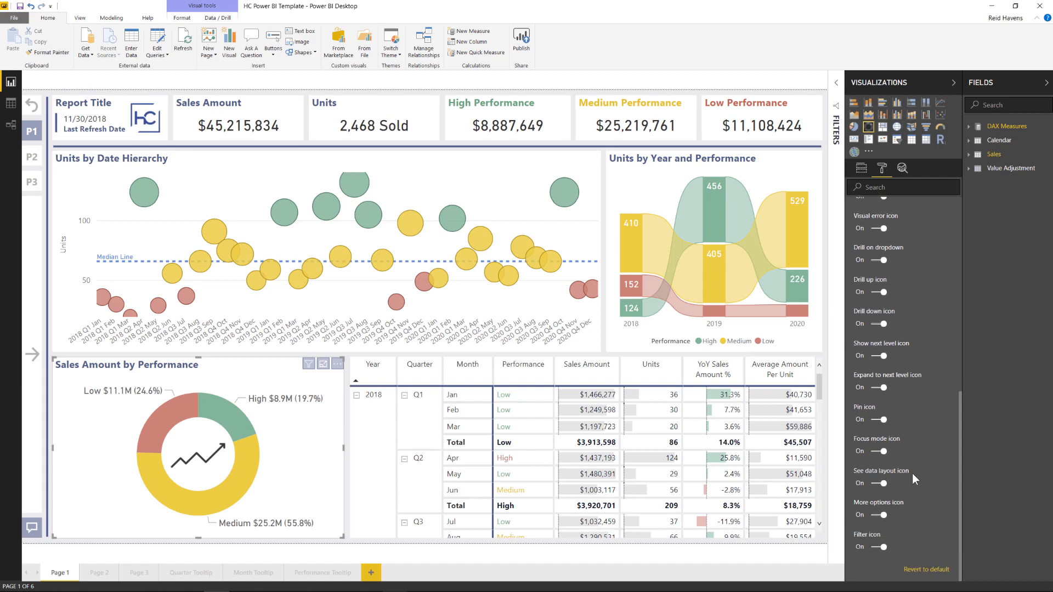
click(881, 452)
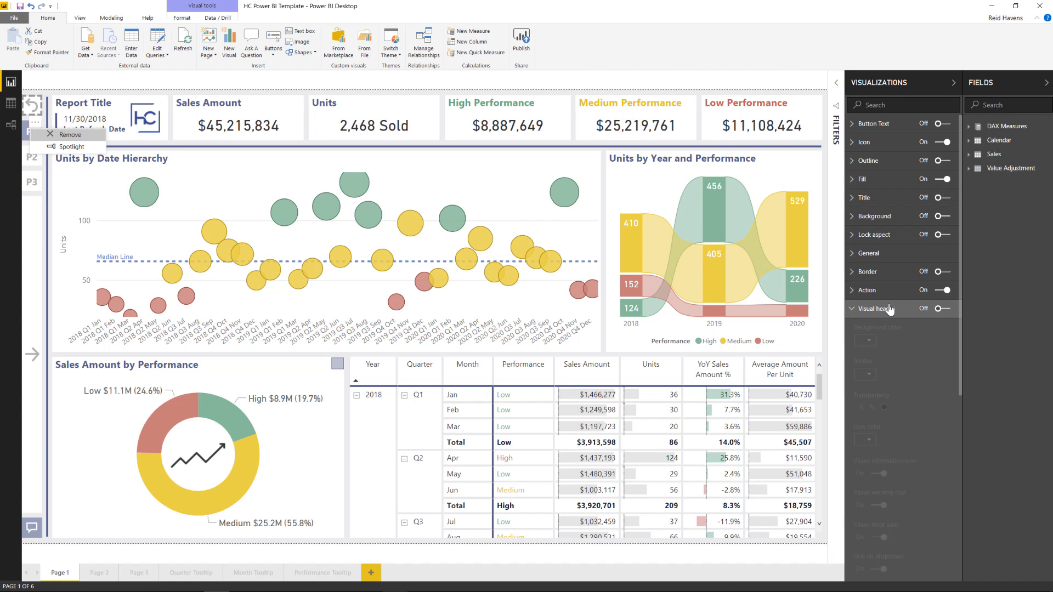
mouse_move(883, 309)
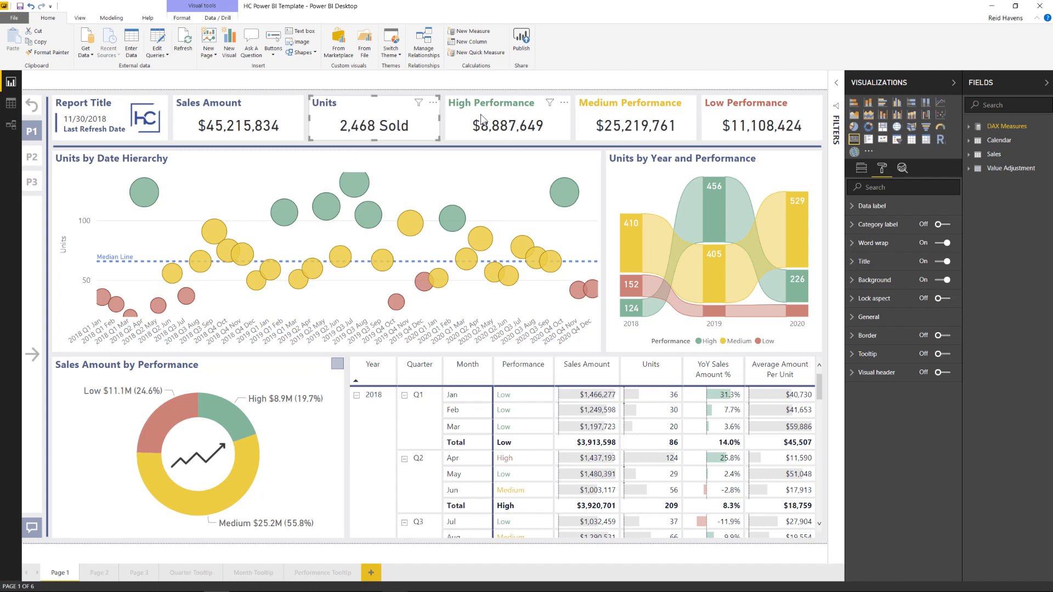
click(433, 110)
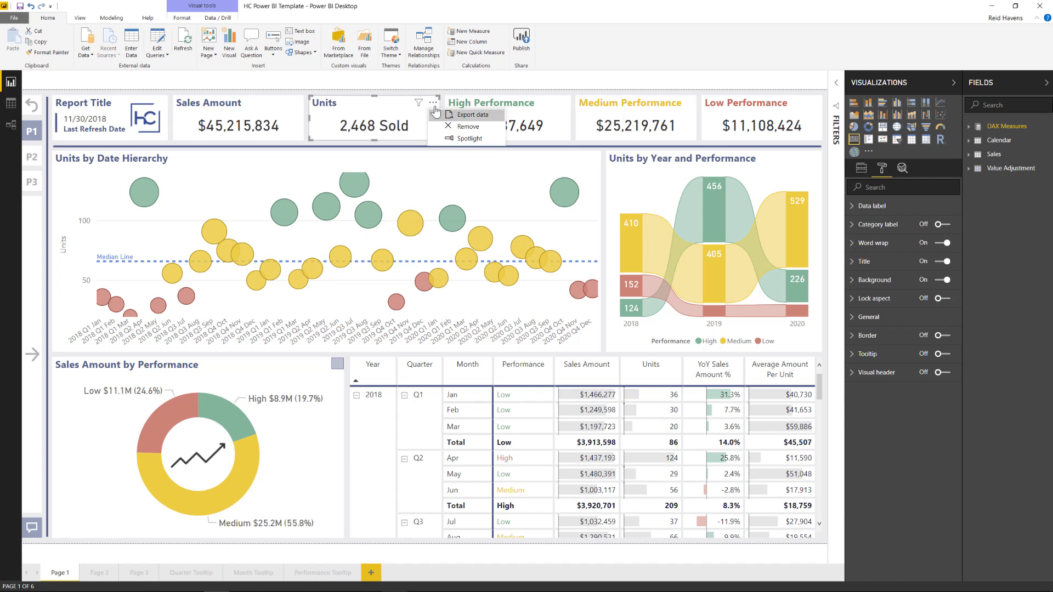
click(433, 102)
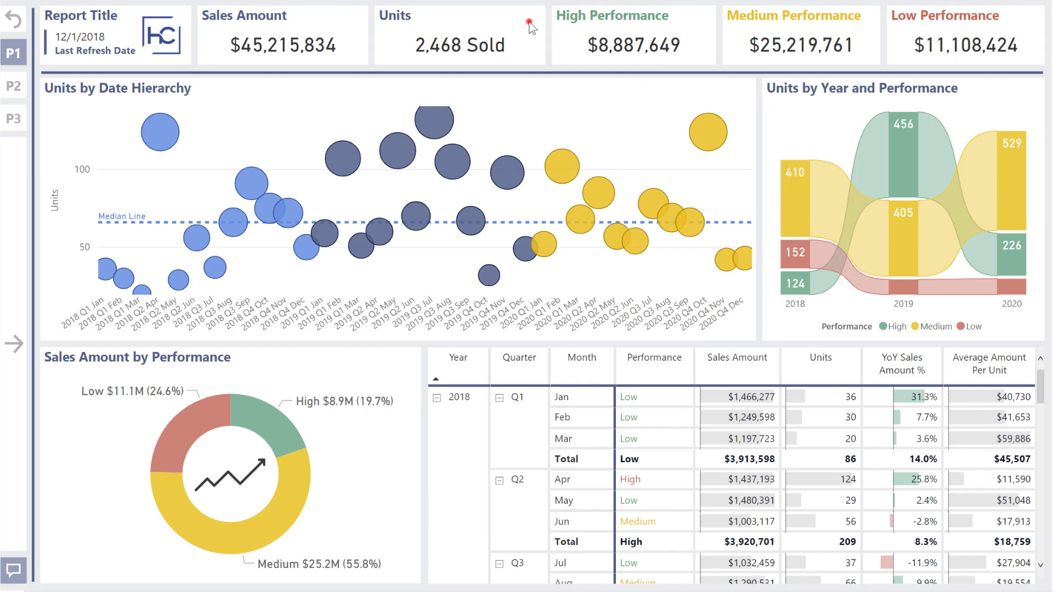
mouse_move(728, 44)
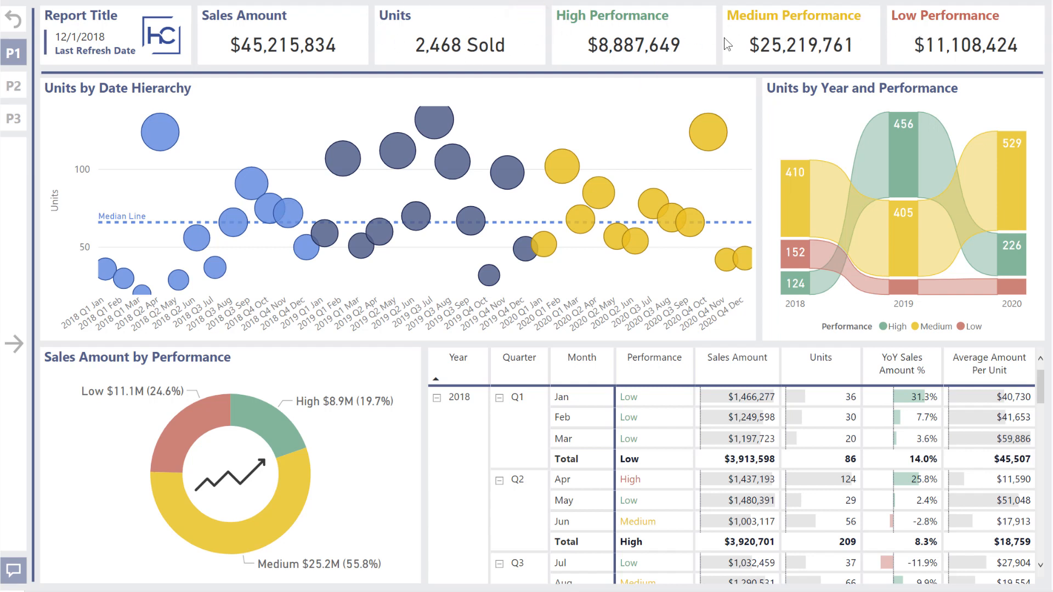
mouse_move(245, 24)
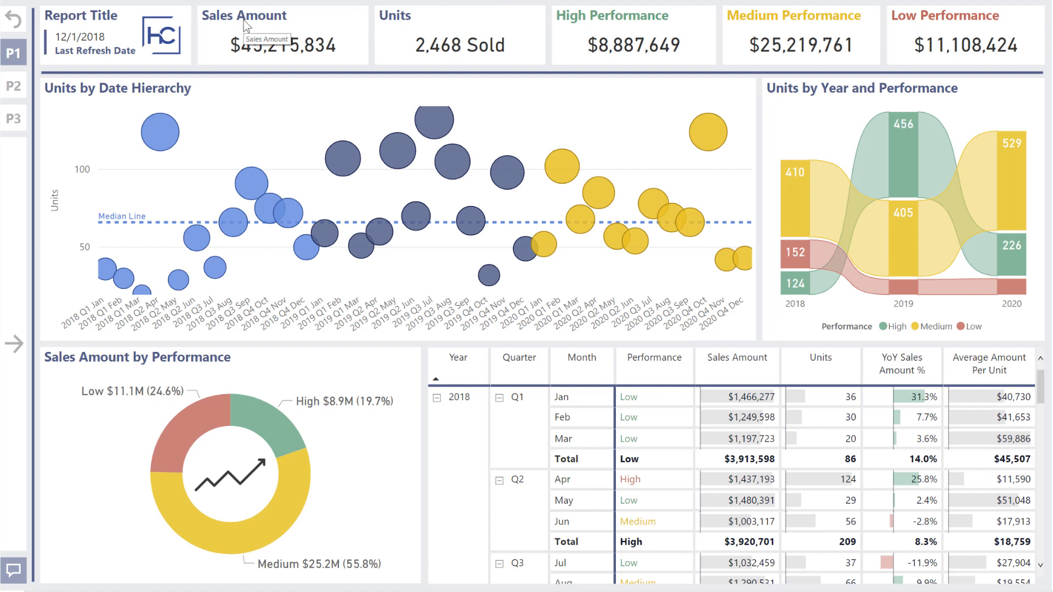
mouse_move(349, 51)
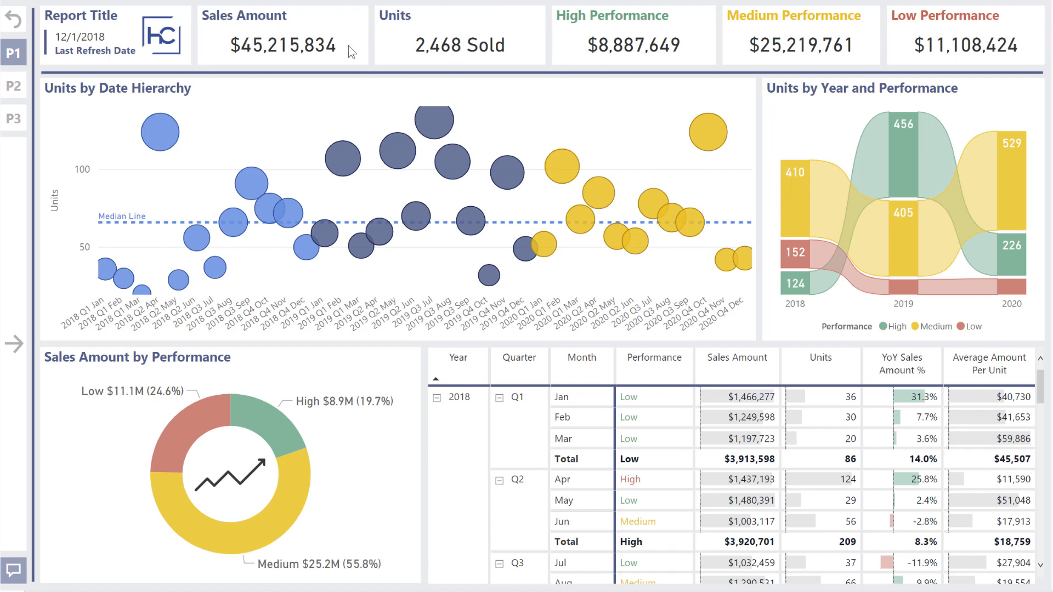
mouse_move(249, 67)
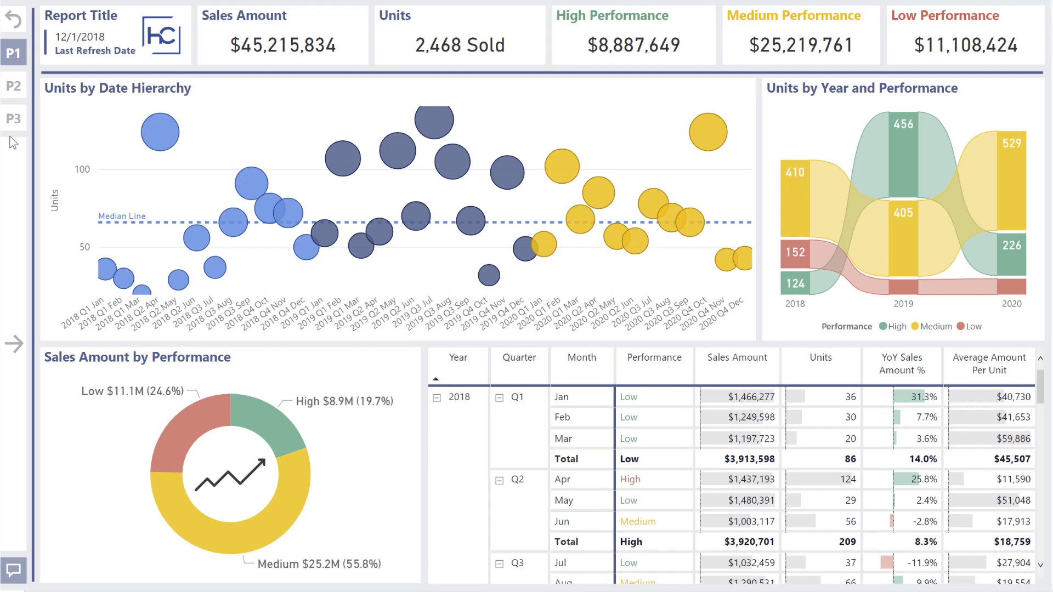
mouse_move(618, 242)
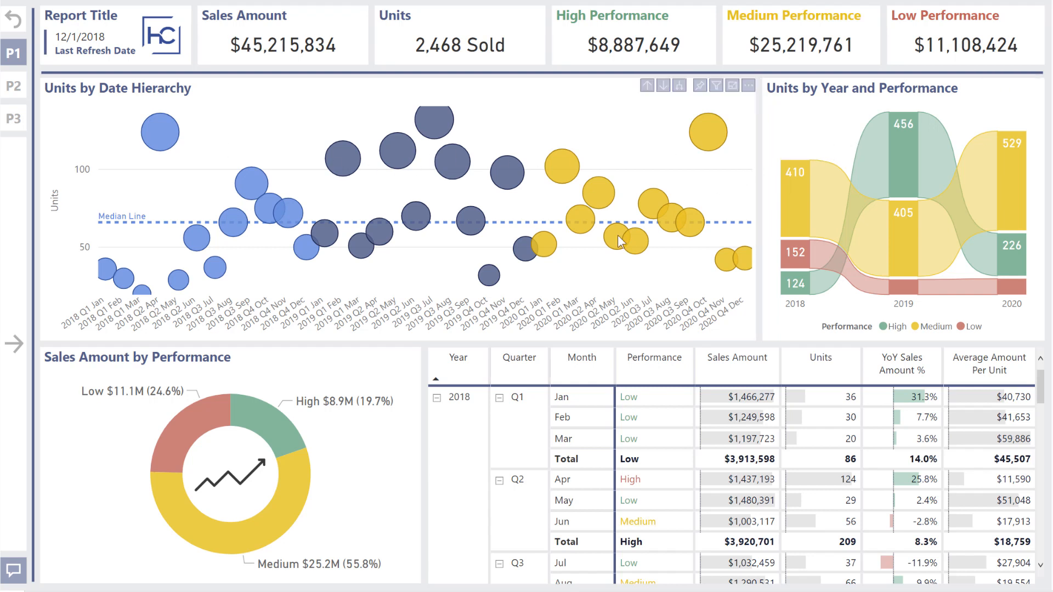